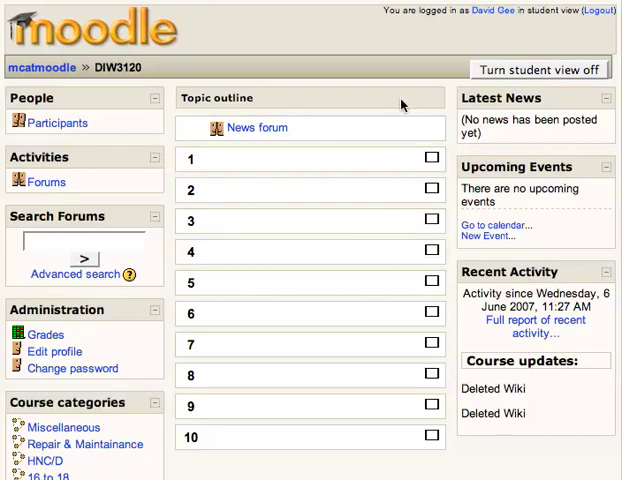
mouse_move(155, 63)
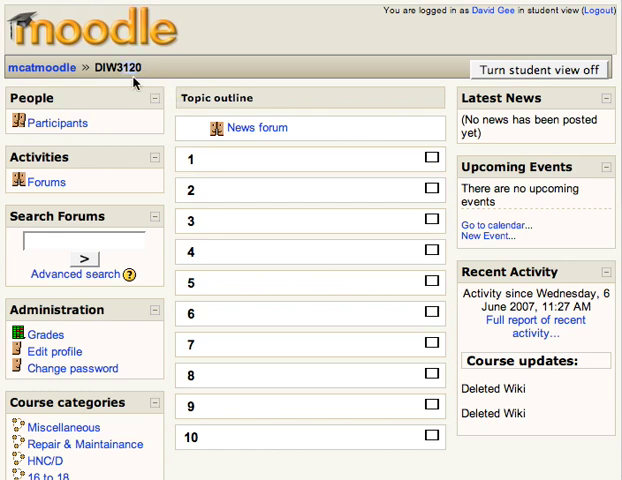
mouse_move(117, 67)
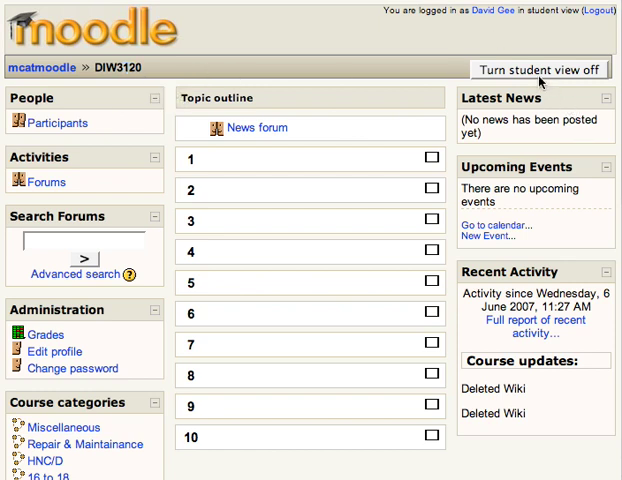
mouse_move(324, 308)
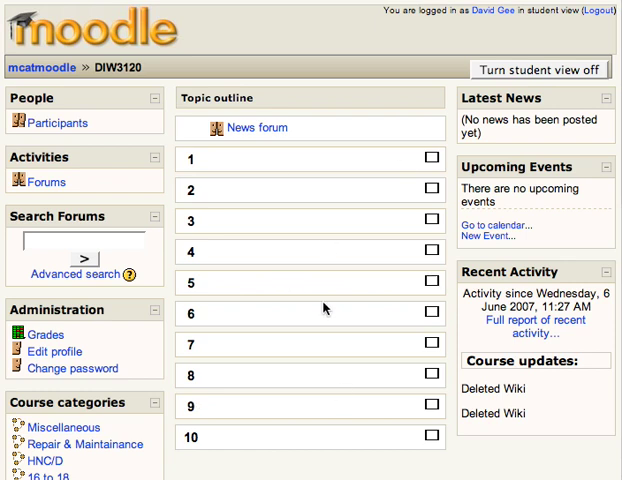
mouse_move(252, 375)
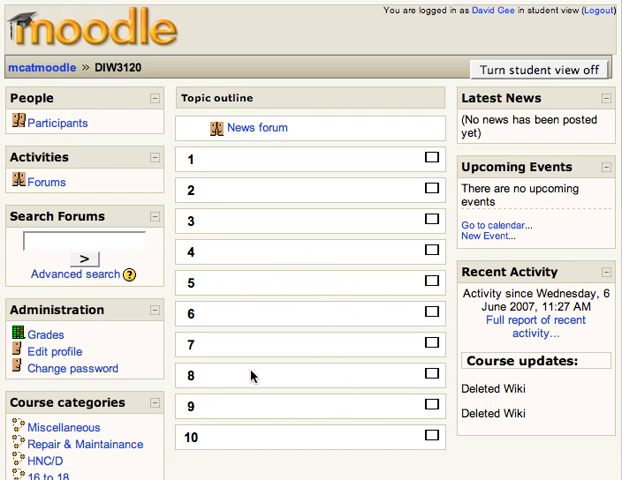
mouse_move(245, 248)
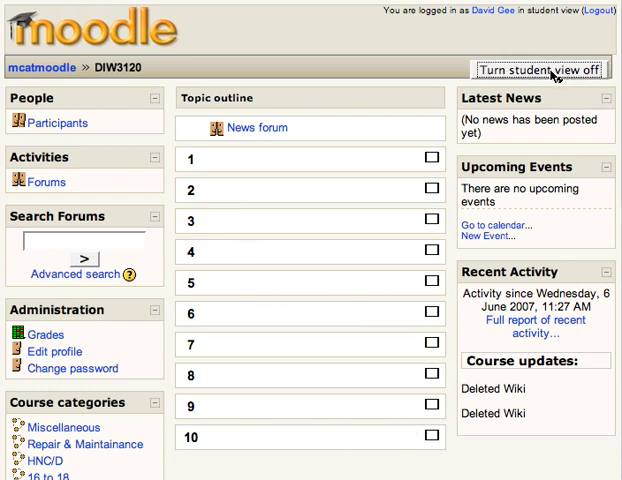
Step: Leave student view and turn DIW3120 course editing on, toggling it off and on again
left_click(540, 69)
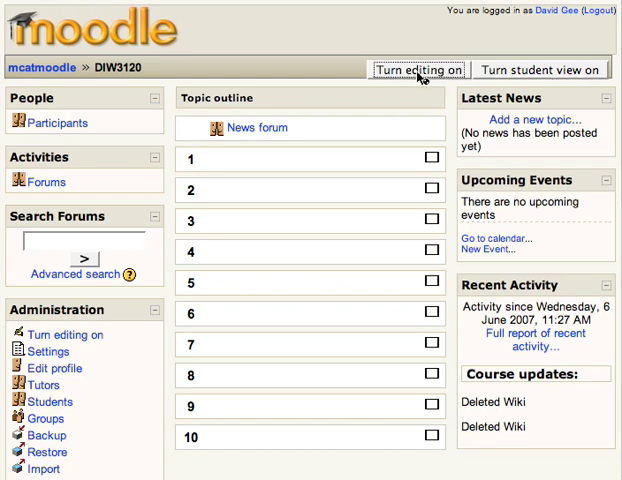
left_click(418, 69)
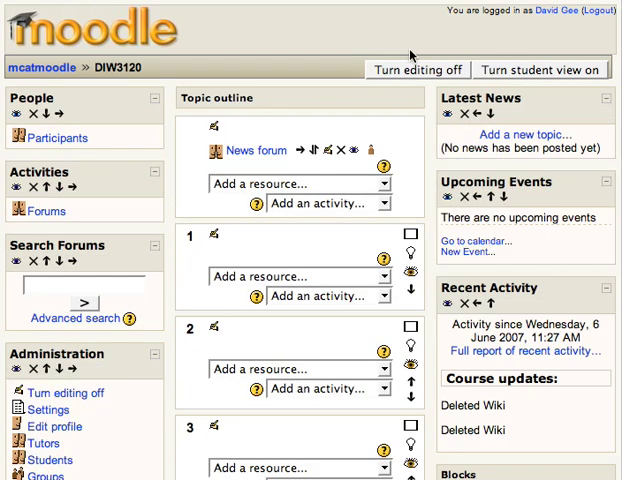
mouse_move(392, 153)
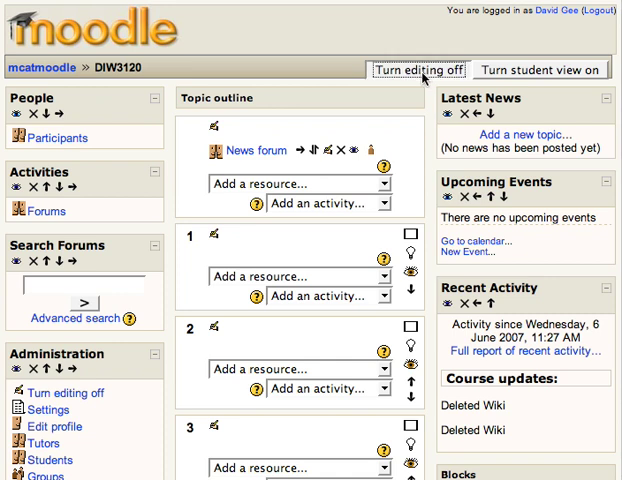
left_click(418, 69)
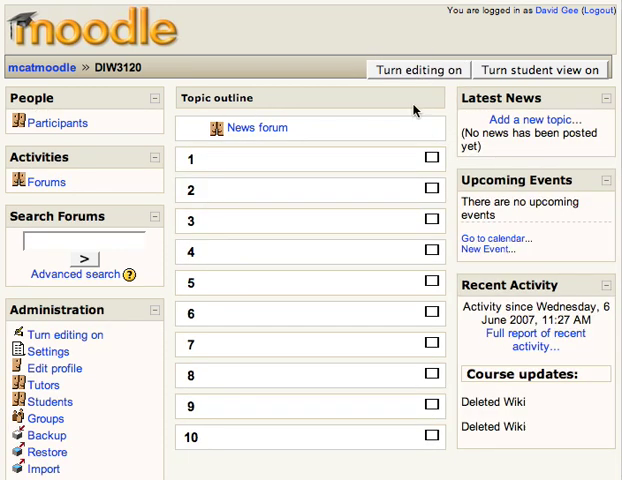
mouse_move(416, 68)
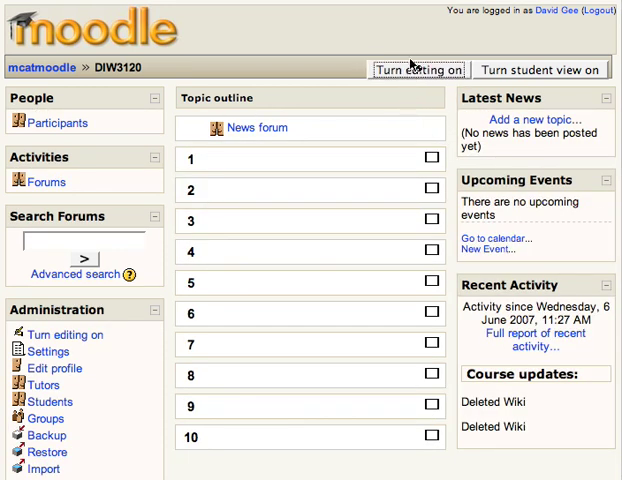
left_click(417, 69)
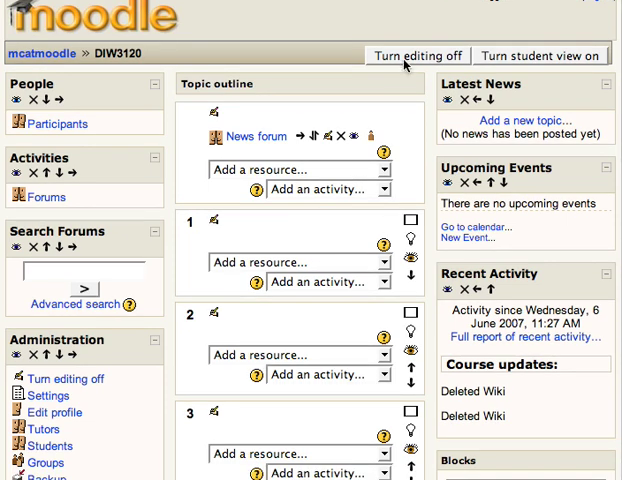
mouse_move(208, 467)
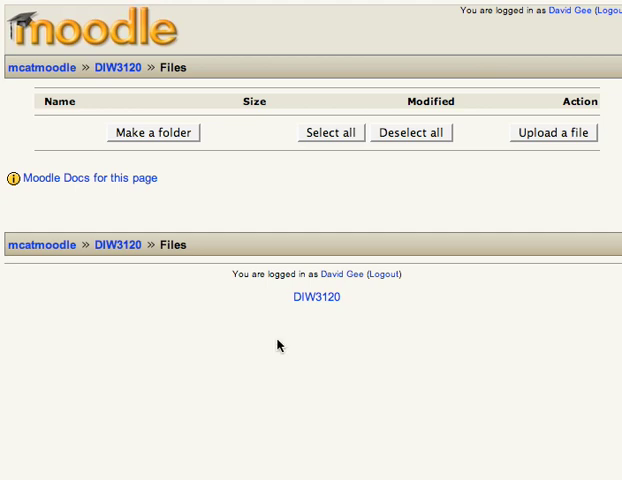
mouse_move(258, 310)
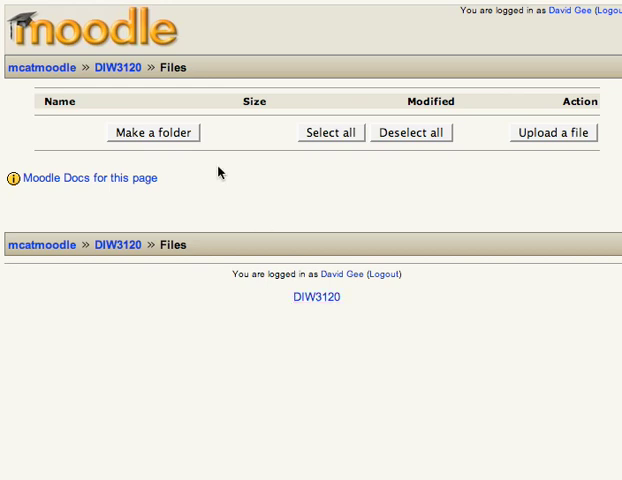
mouse_move(297, 187)
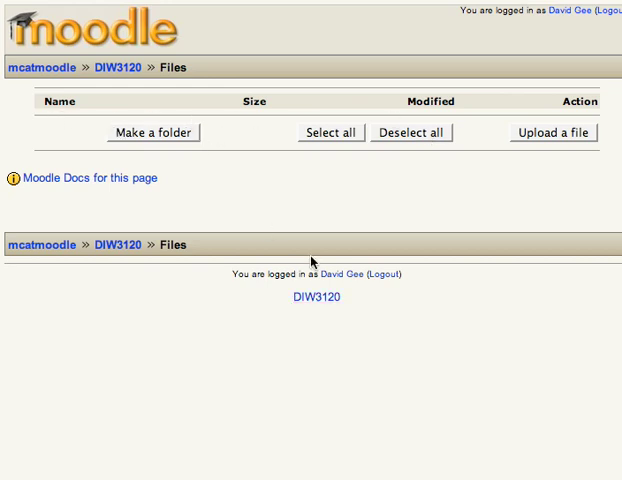
mouse_move(247, 204)
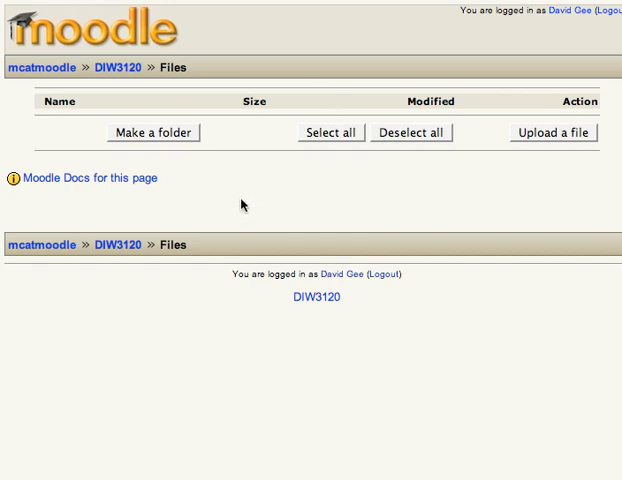
mouse_move(223, 204)
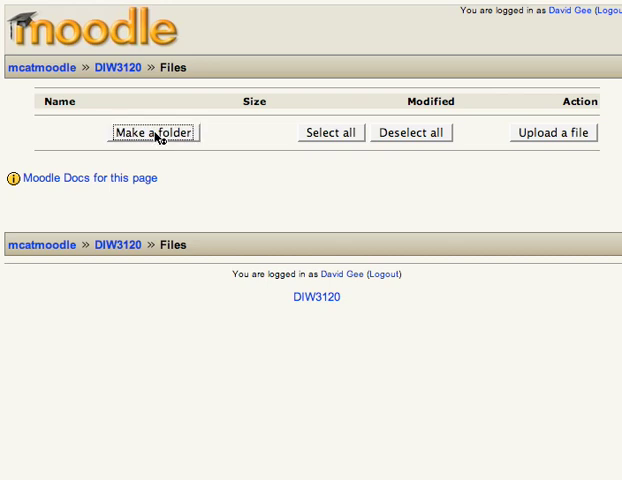
Step: Make a new 'Assignments' folder in the DIW3120 course files
left_click(152, 132)
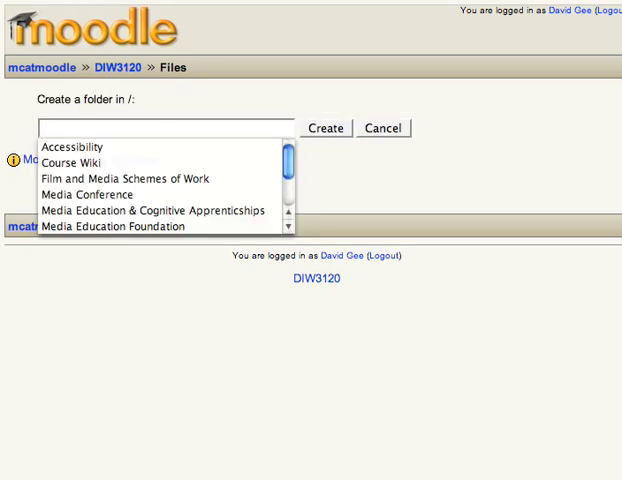
type("Assi")
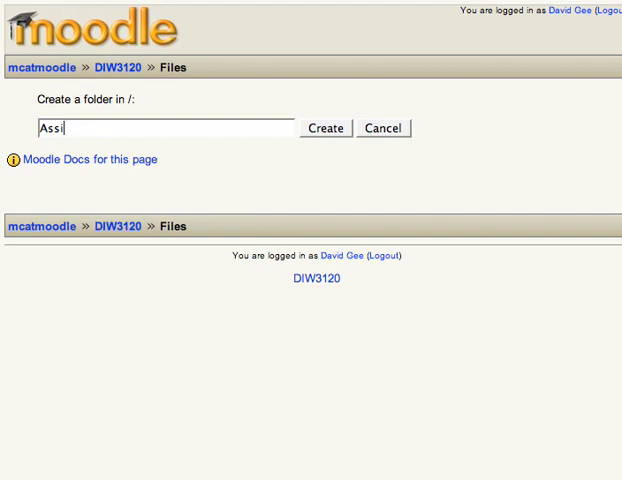
type("gnments")
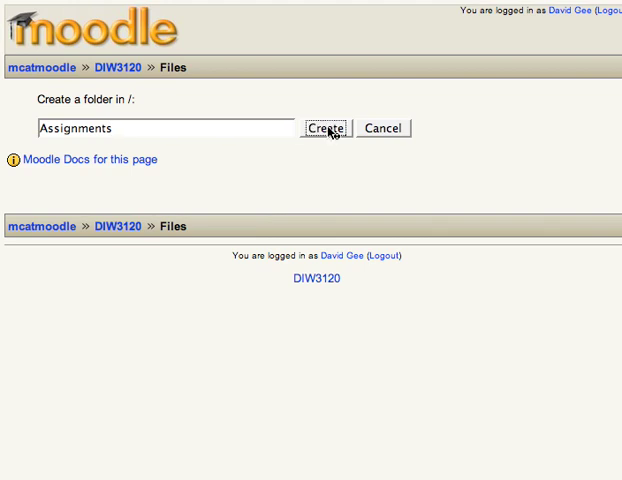
mouse_move(360, 122)
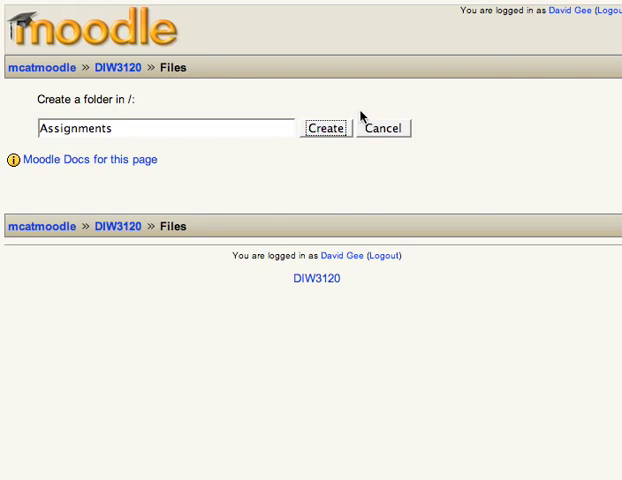
left_click(324, 128)
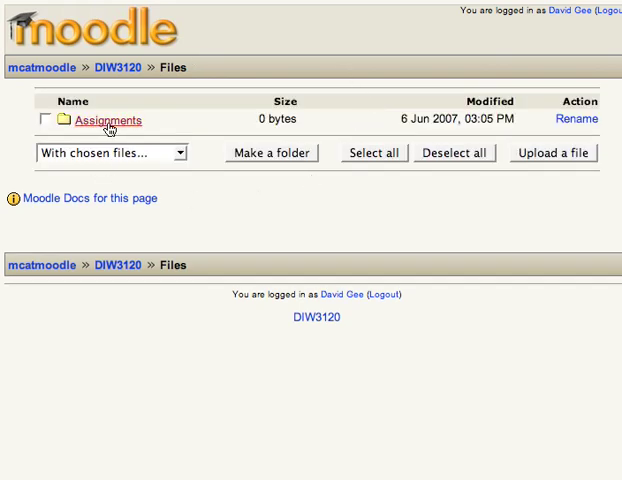
left_click(106, 120)
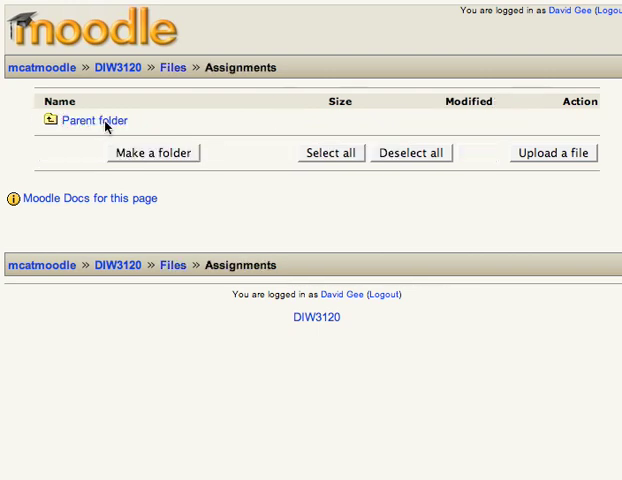
mouse_move(221, 169)
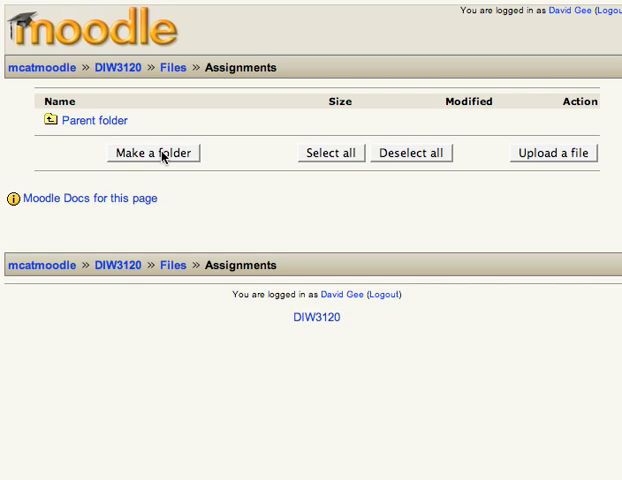
mouse_move(168, 147)
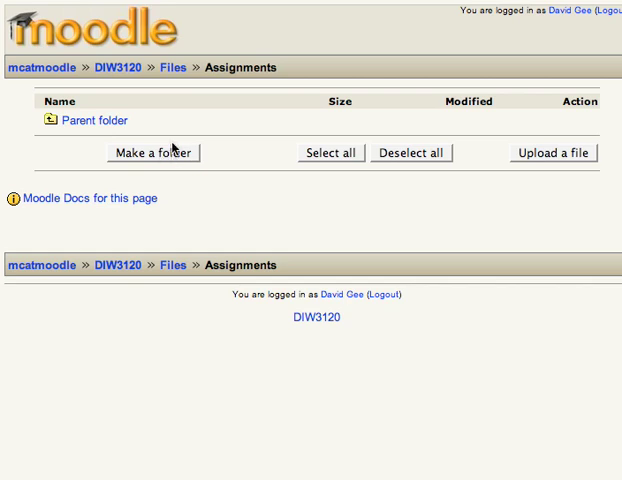
mouse_move(175, 120)
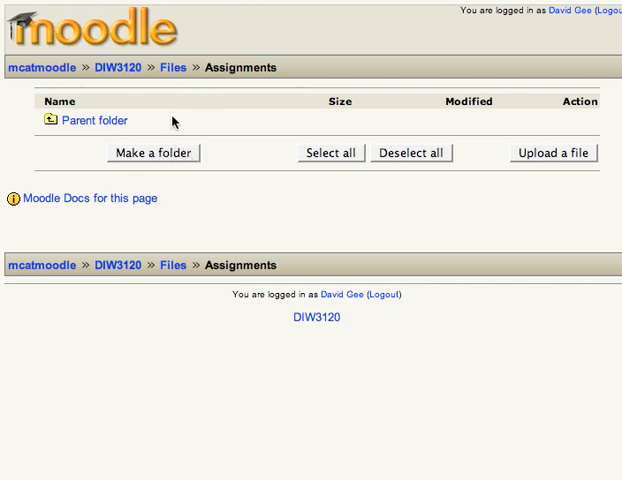
mouse_move(499, 157)
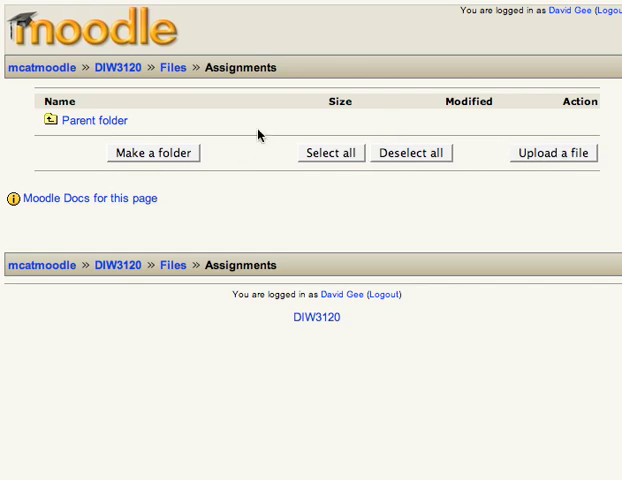
mouse_move(473, 172)
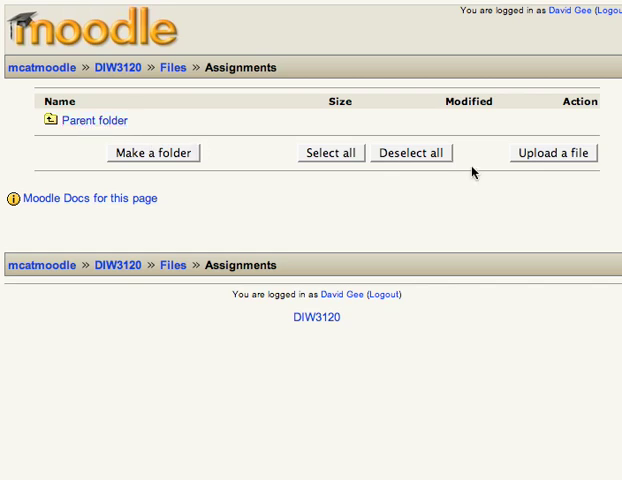
mouse_move(98, 99)
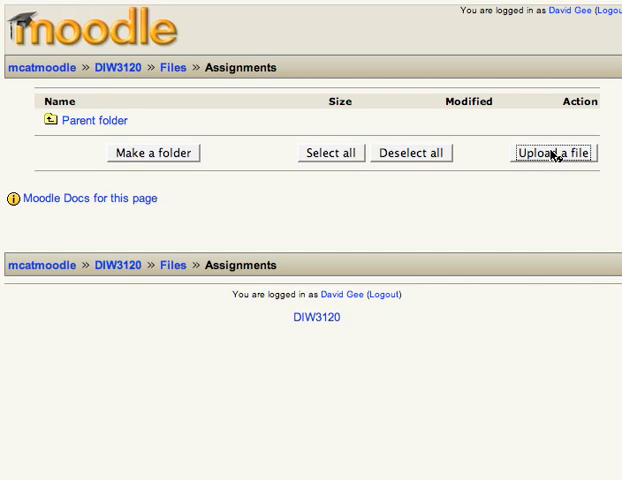
Step: Open the upload-a-file form for the Assignments folder
left_click(553, 152)
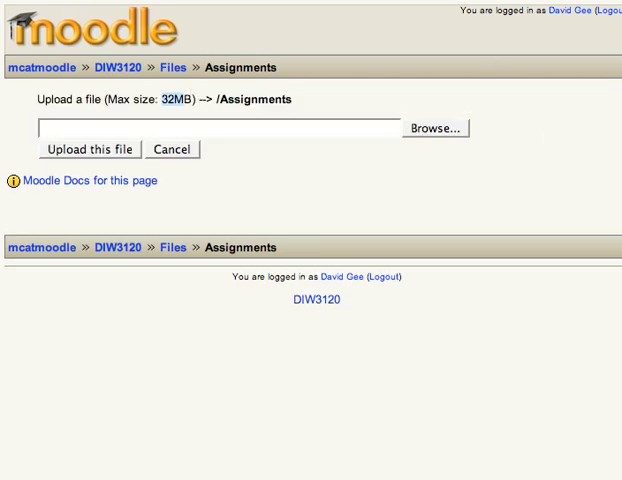
mouse_move(310, 161)
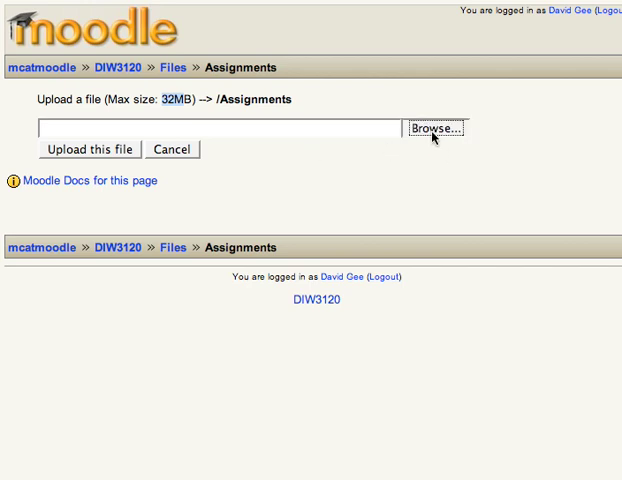
Step: Browse to Units > yr3 and choose DIW3120.doc for upload
left_click(433, 128)
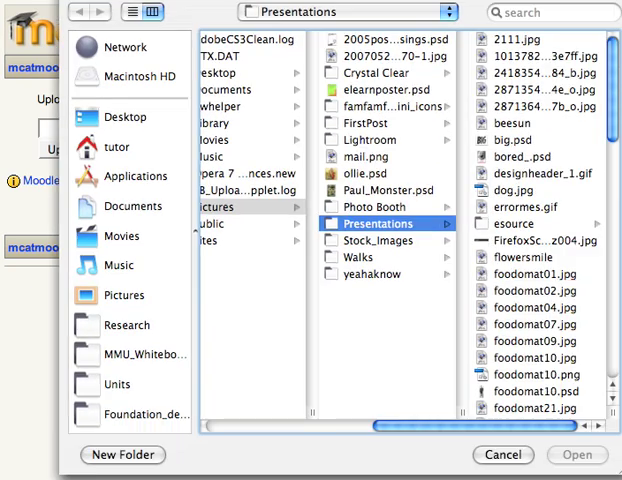
mouse_move(155, 375)
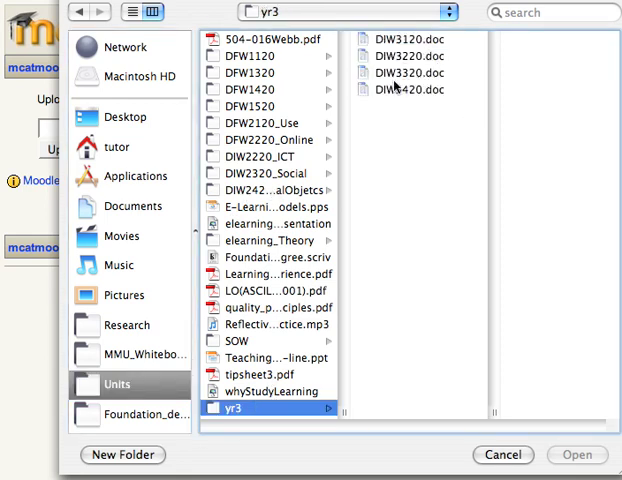
left_click(408, 39)
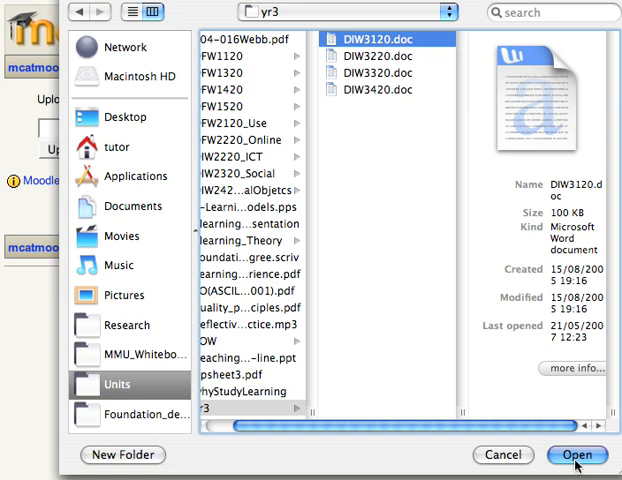
left_click(578, 455)
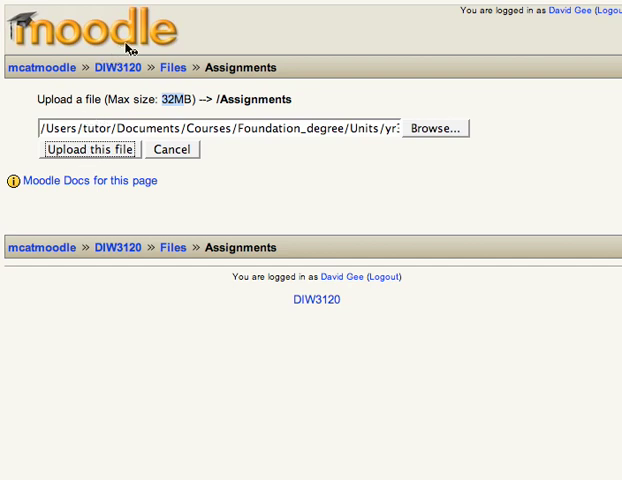
Step: Upload DIW3120.doc into the Assignments folder
left_click(90, 149)
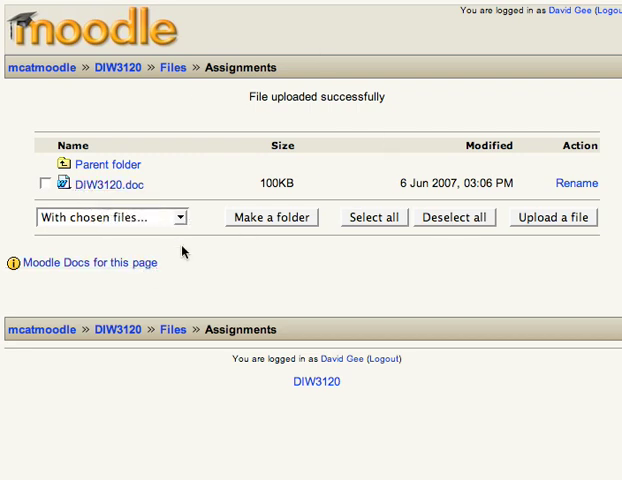
mouse_move(176, 133)
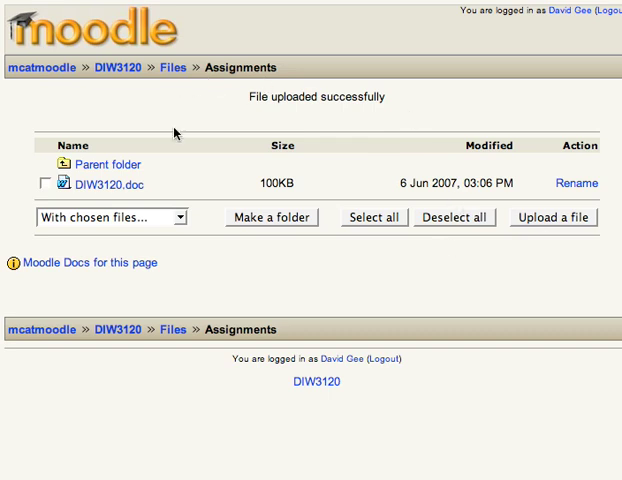
mouse_move(178, 120)
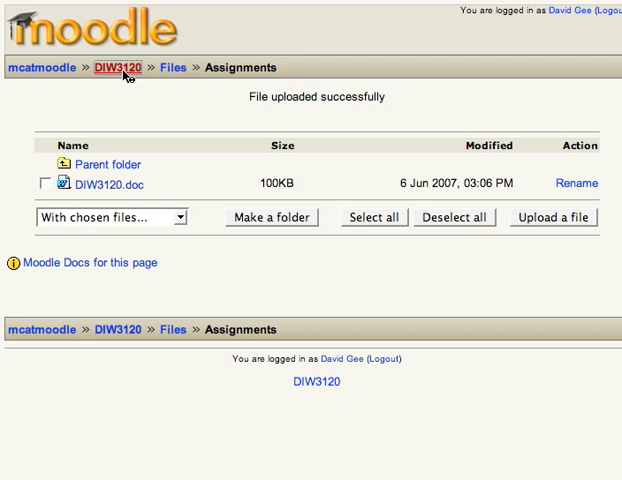
Step: Return to the DIW3120 course and add a 'Link to a file or web site' resource to topic 1
left_click(117, 67)
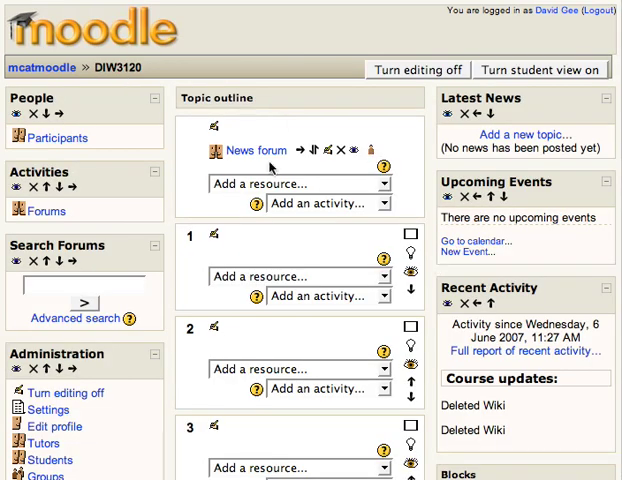
scroll("down", 3)
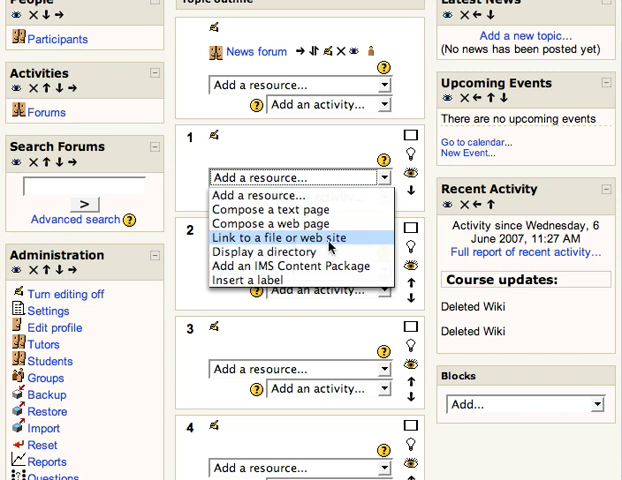
left_click(282, 238)
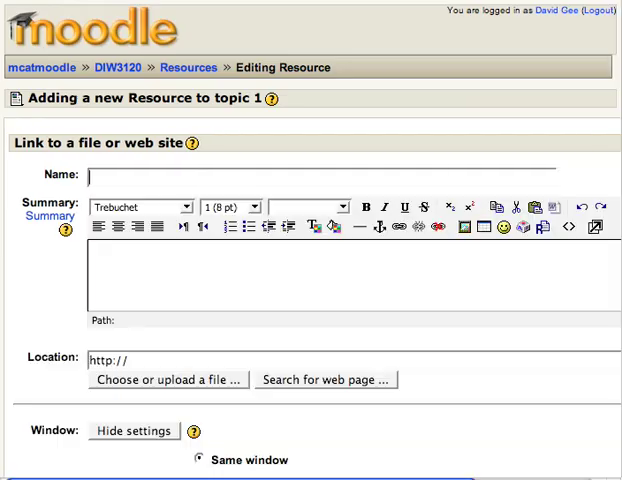
Step: Name the resource 'Assignment' with summary 'Assignment for final unit', then open the file chooser
type("a")
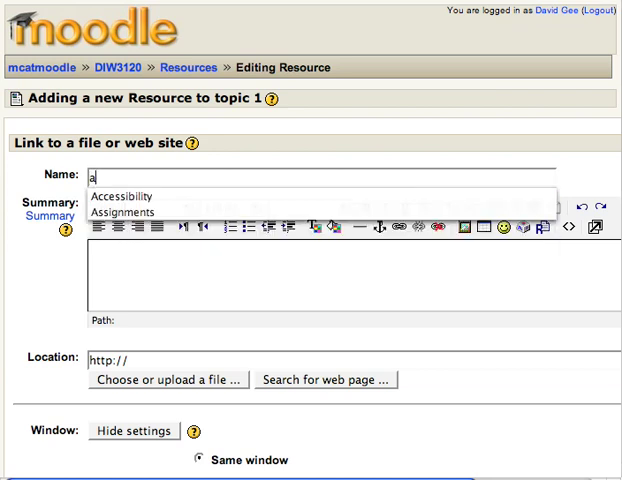
type("ss")
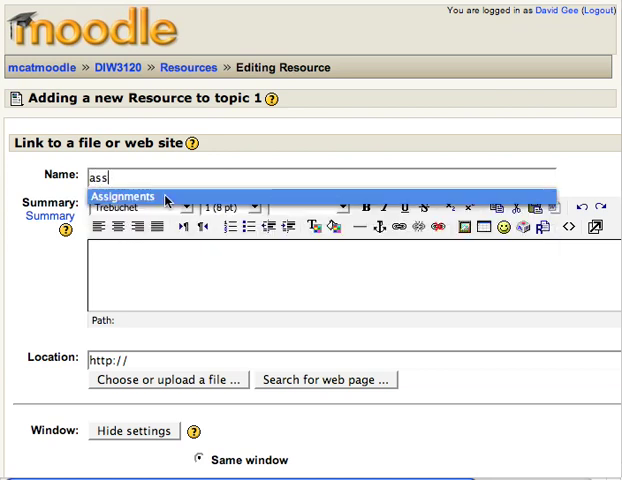
type("Assignment")
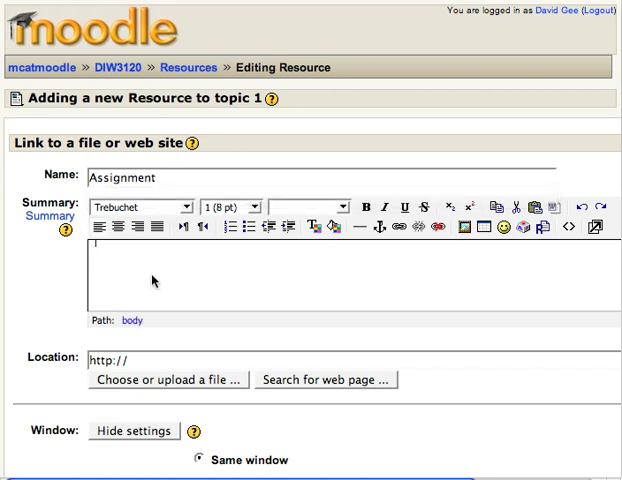
type("Assi")
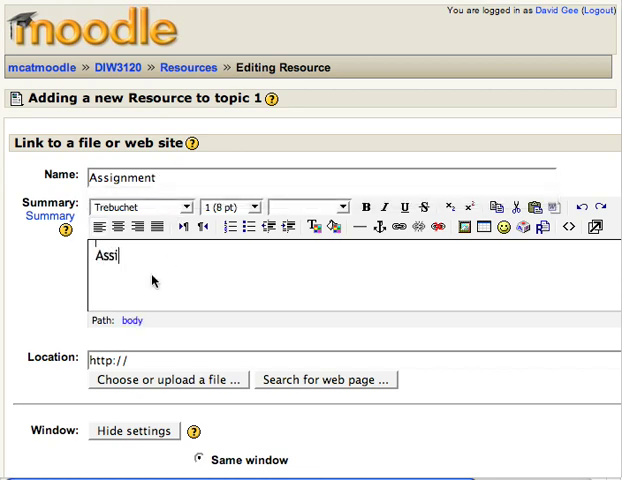
type("gn")
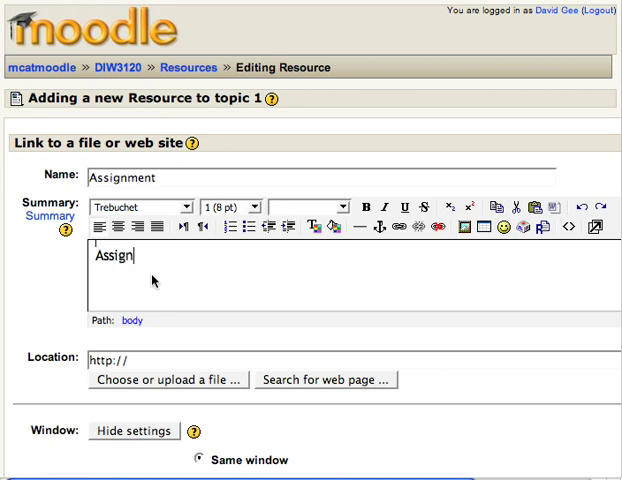
type("ment for")
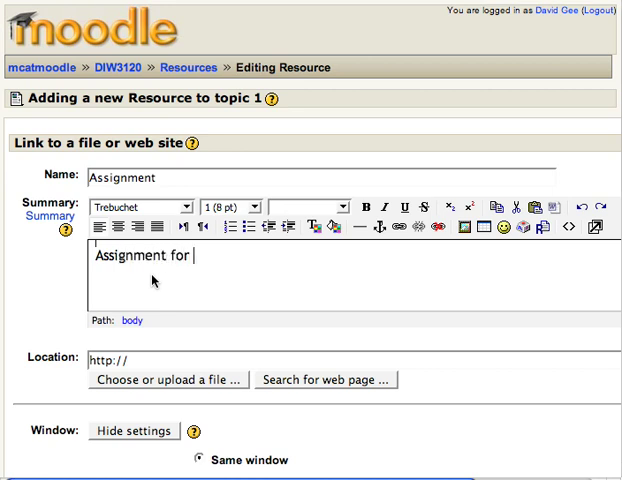
type("final u")
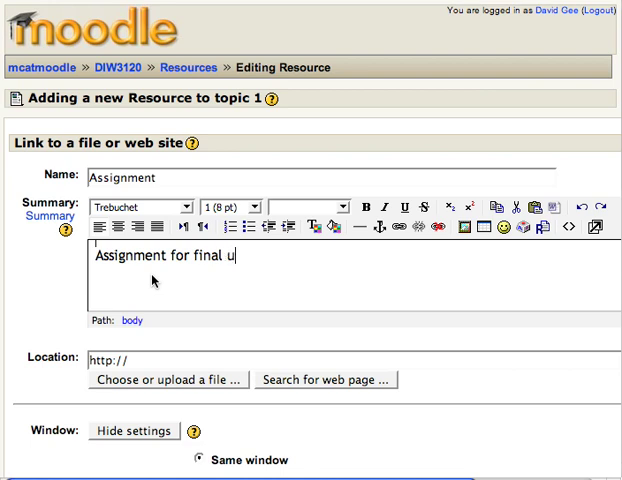
type("nit")
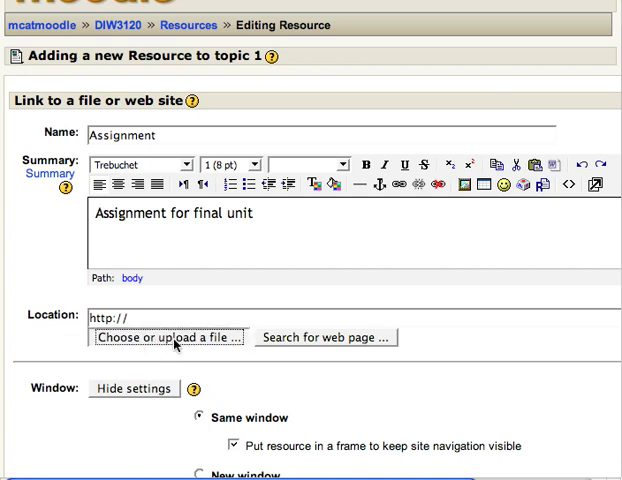
left_click(166, 337)
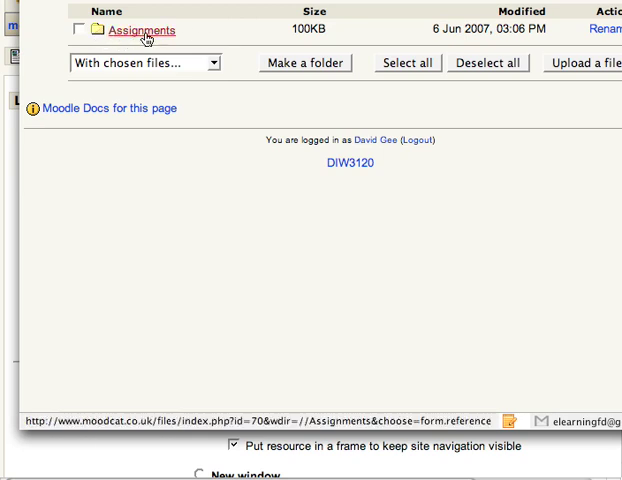
Step: Pick DIW3120.doc from the Assignments folder as the linked file
left_click(129, 29)
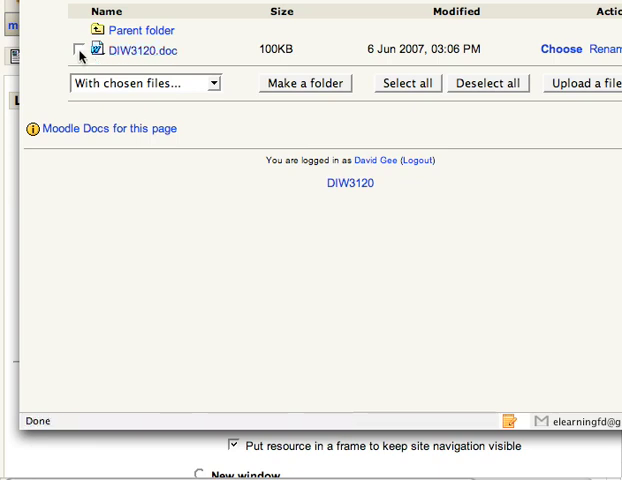
left_click(79, 50)
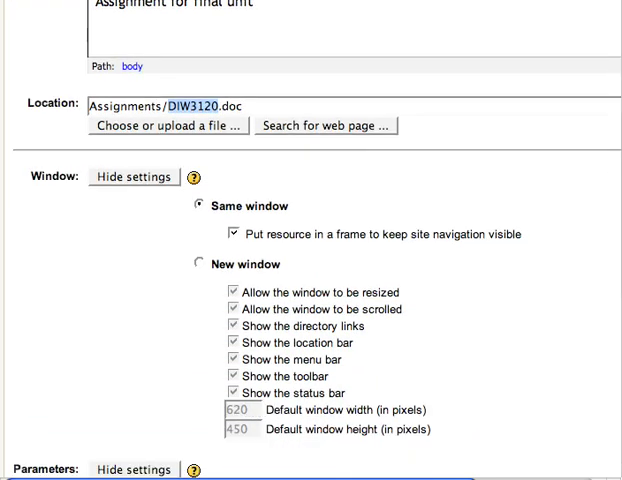
Step: Scroll down the form and save the Assignment resource
scroll("down", 3)
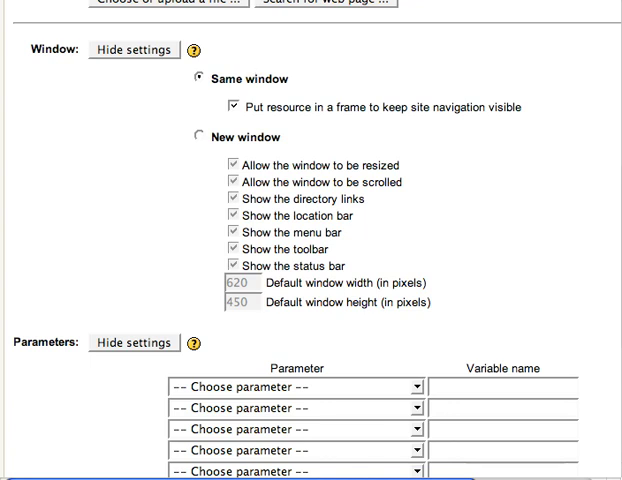
scroll("down", 3)
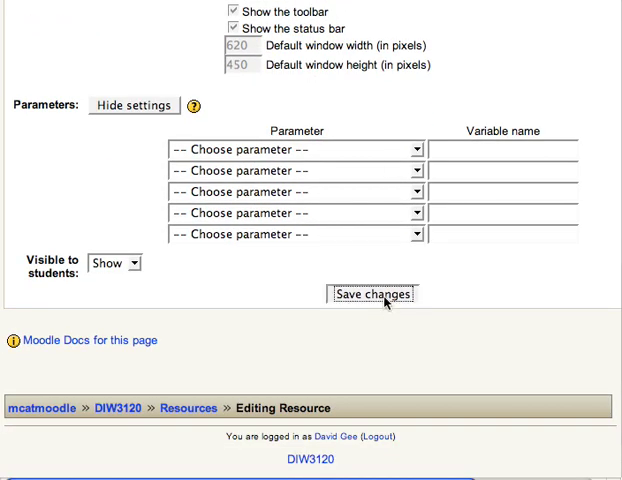
left_click(372, 293)
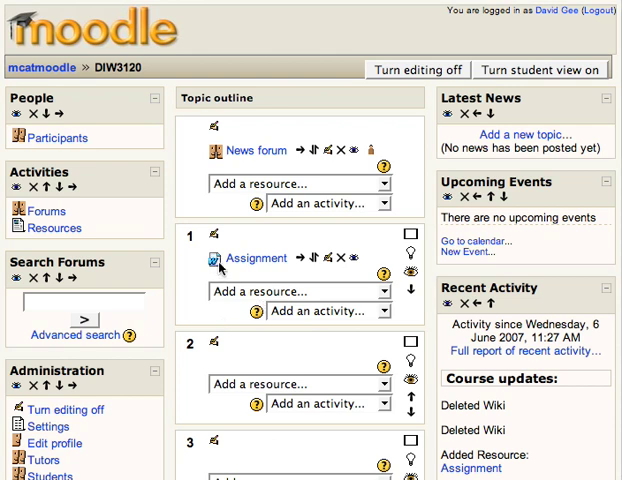
mouse_move(165, 263)
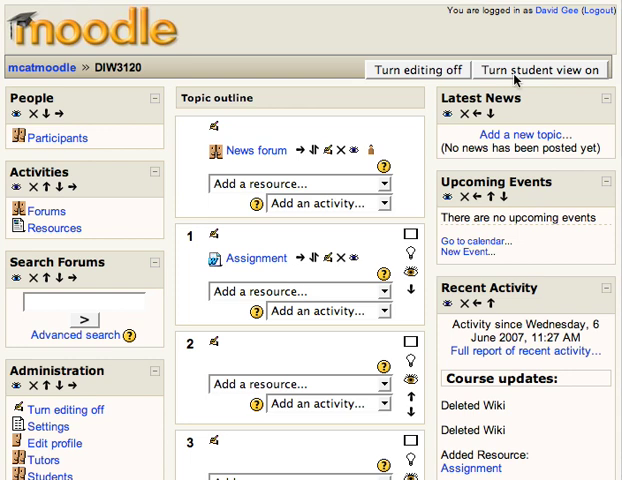
Step: Turn student view on for the DIW3120 course
left_click(540, 69)
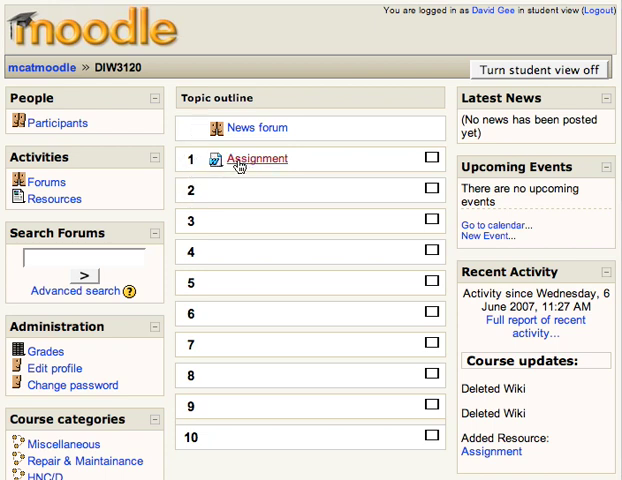
mouse_move(256, 159)
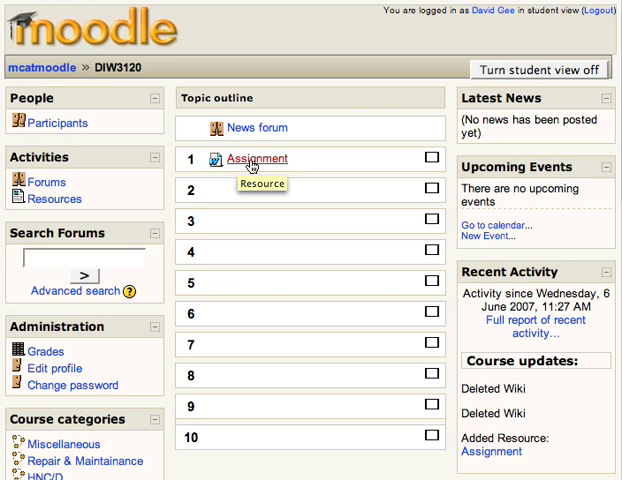
left_click(256, 158)
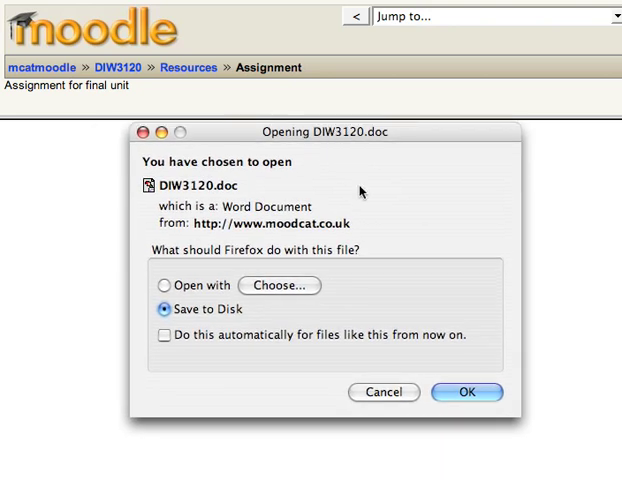
mouse_move(355, 190)
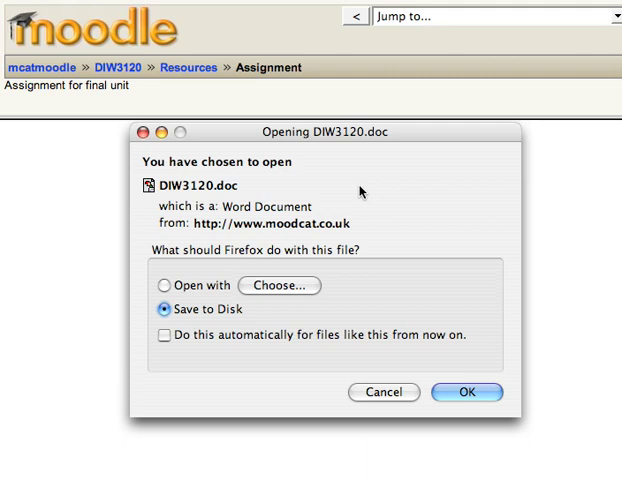
mouse_move(363, 187)
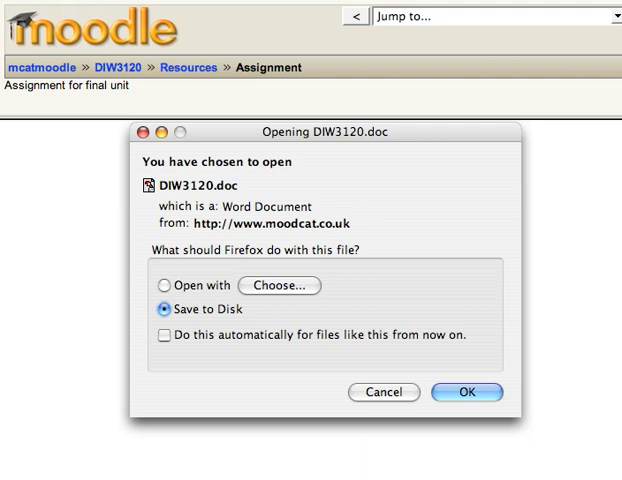
mouse_move(411, 372)
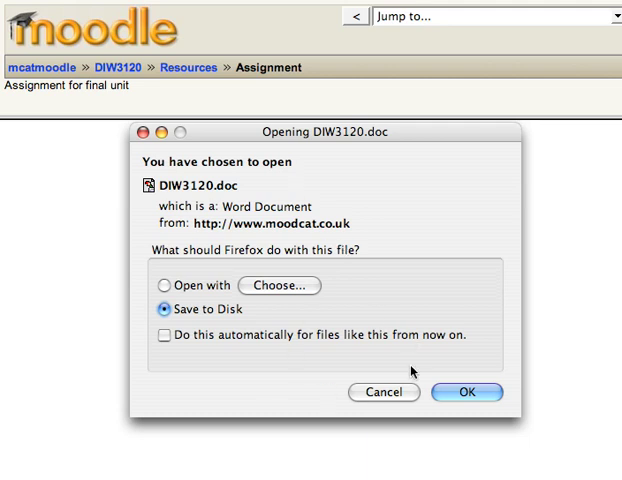
left_click(466, 392)
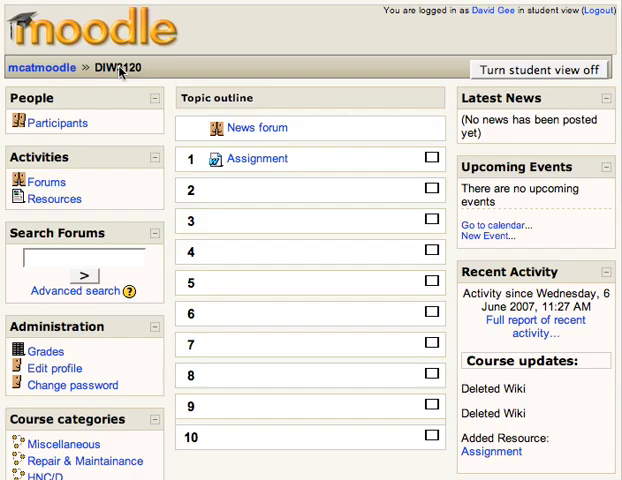
mouse_move(315, 133)
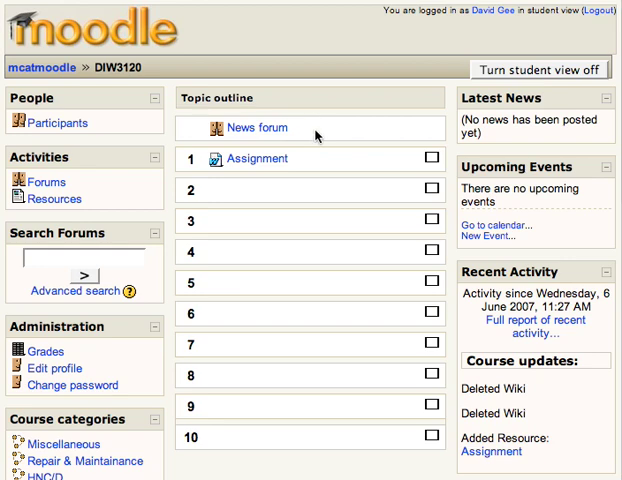
mouse_move(322, 343)
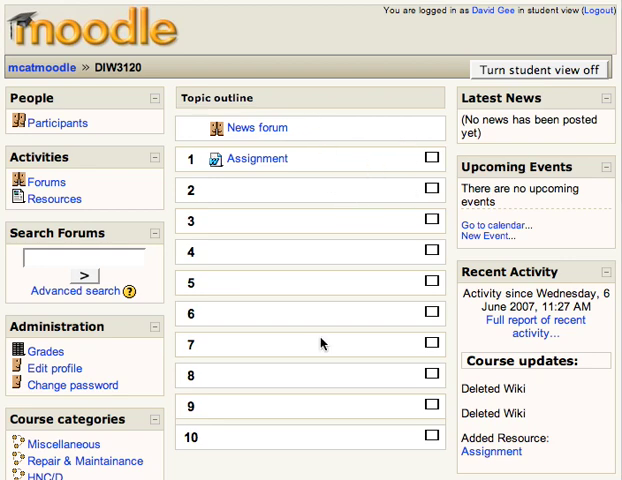
Step: Switch DIW3120 from student view to teacher view with editing on, showing the Administration block
scroll("down", 3)
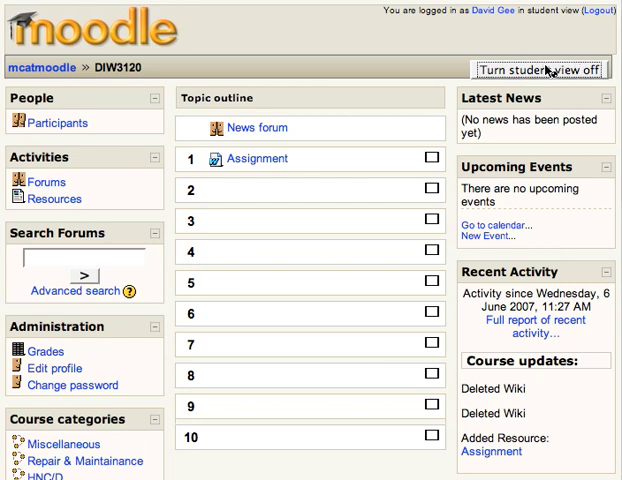
left_click(542, 69)
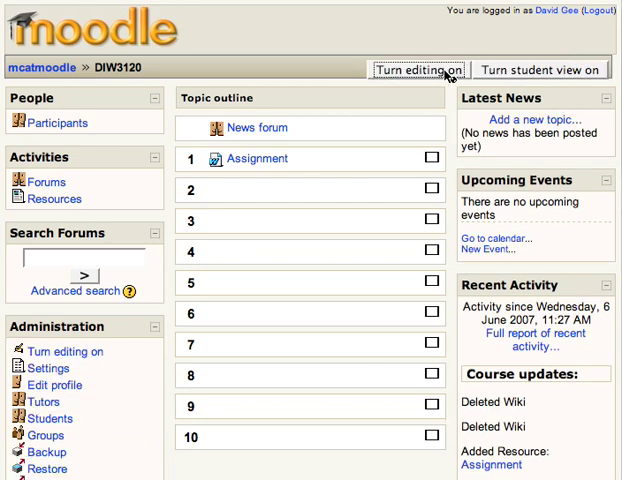
left_click(417, 69)
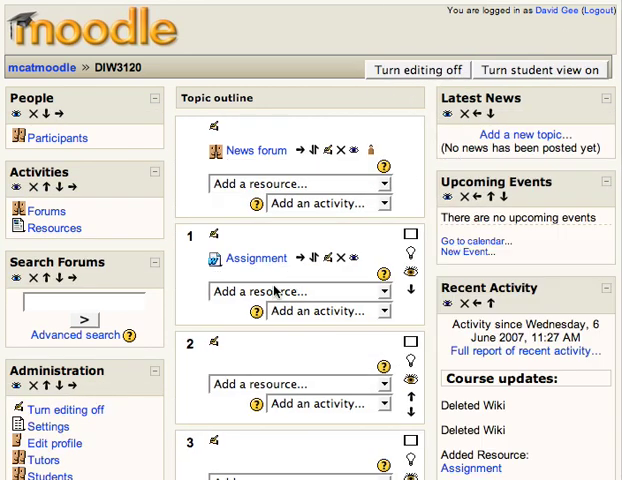
scroll("down", 3)
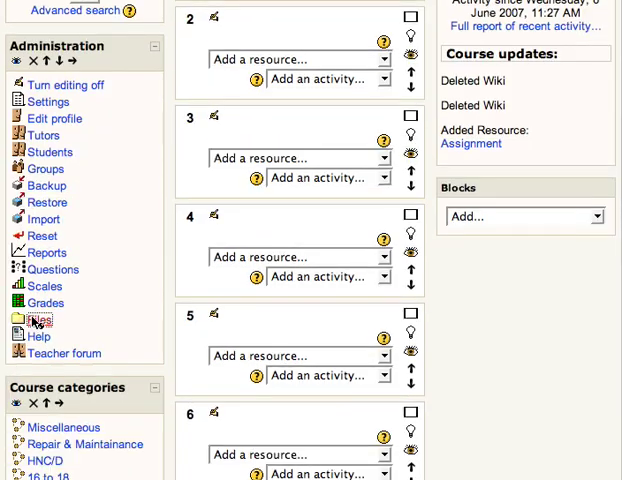
left_click(39, 320)
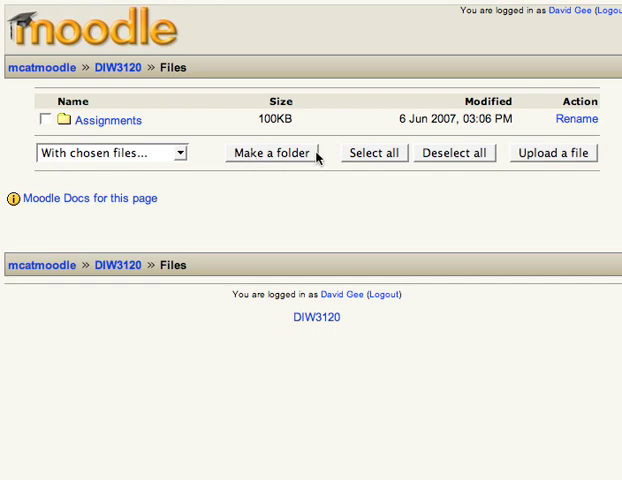
mouse_move(280, 162)
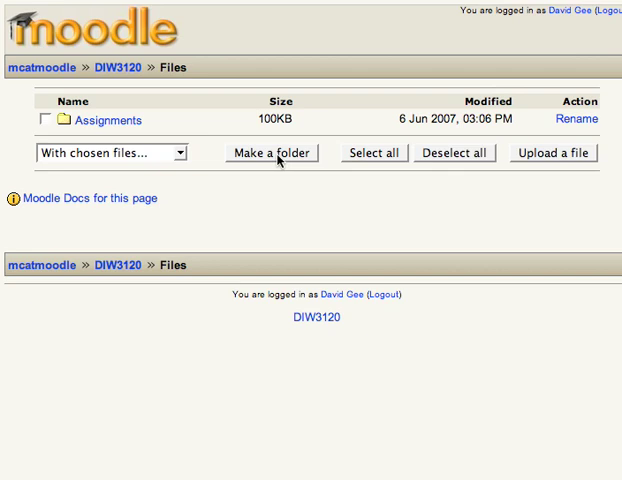
mouse_move(168, 107)
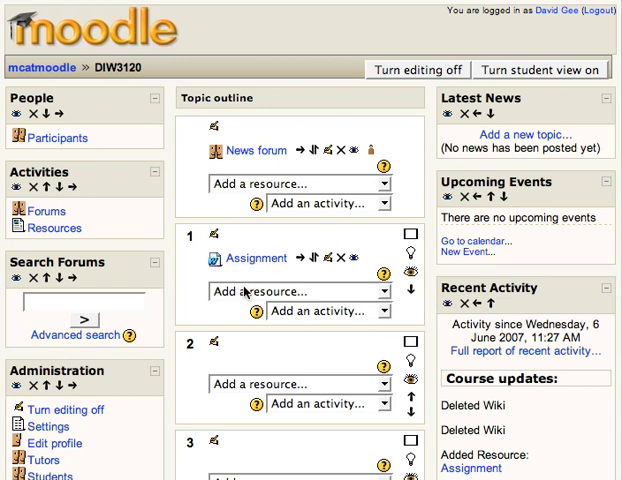
left_click(300, 291)
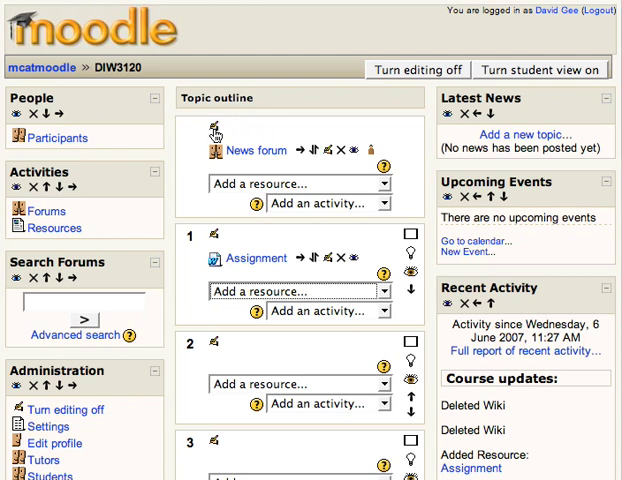
mouse_move(217, 238)
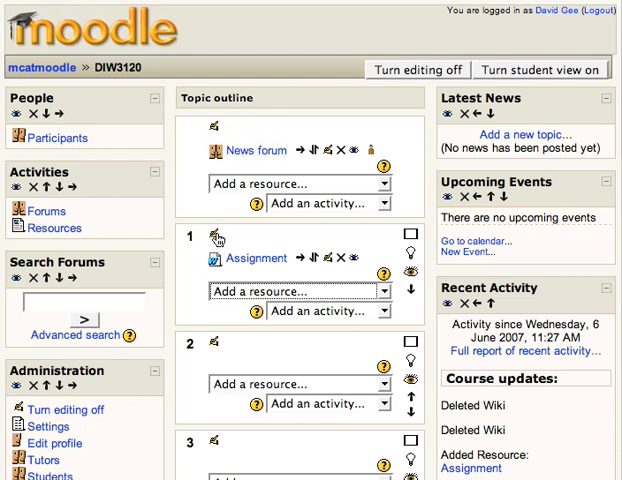